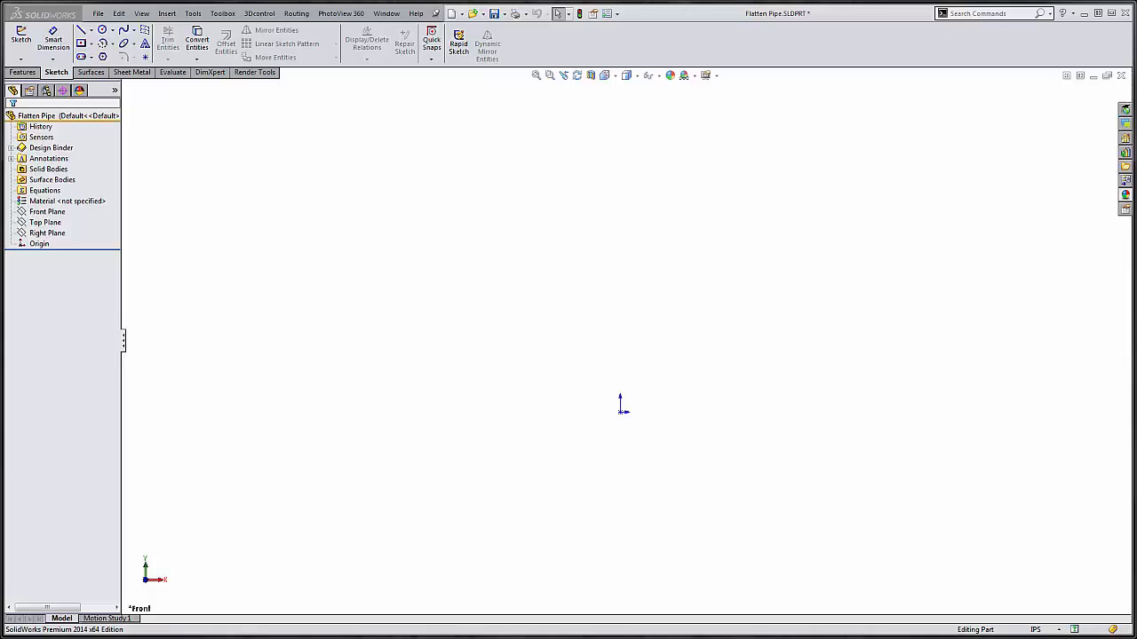
pyautogui.moveTo(216, 324)
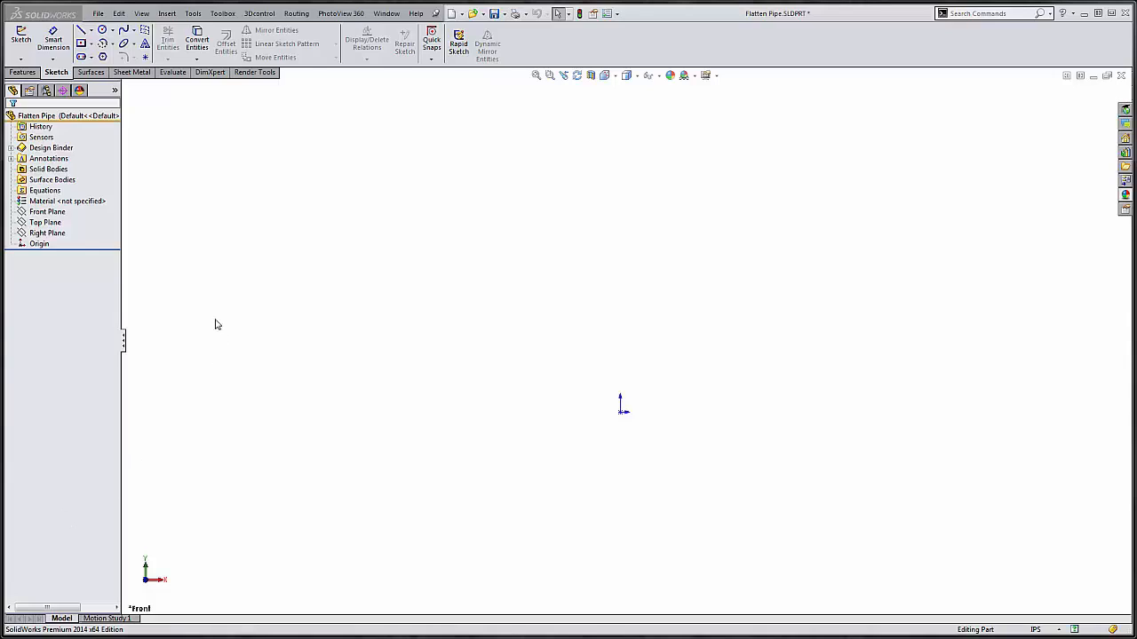
# - Sketch a circle at the origin and Smart Dimension it to 8.625 diameter, then exit
pyautogui.click(46, 211)
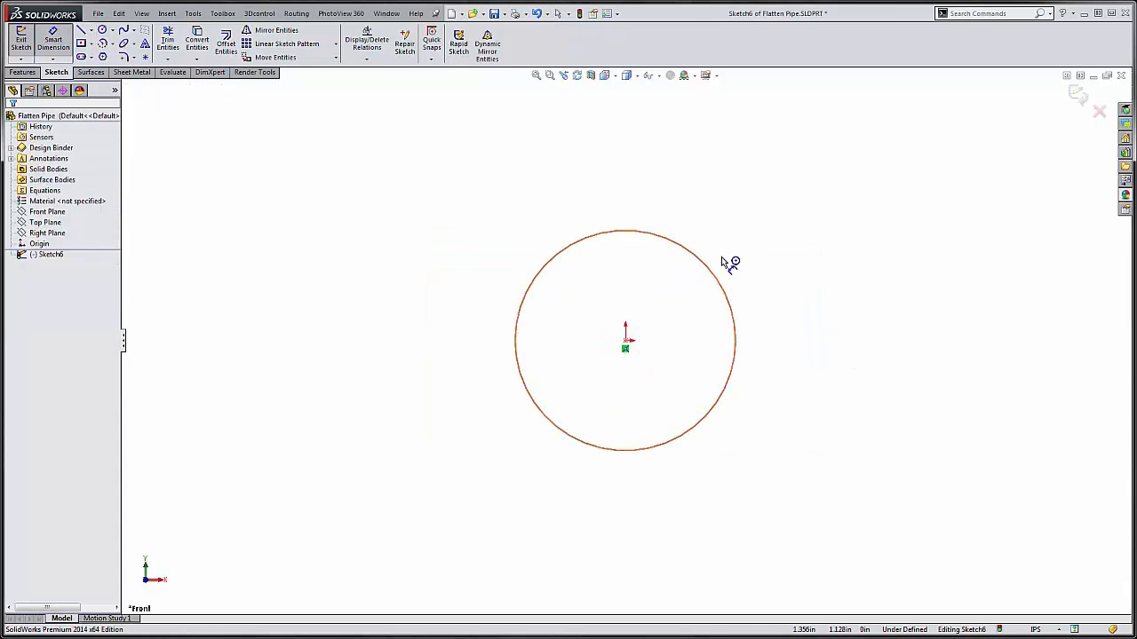
pyautogui.click(696, 252)
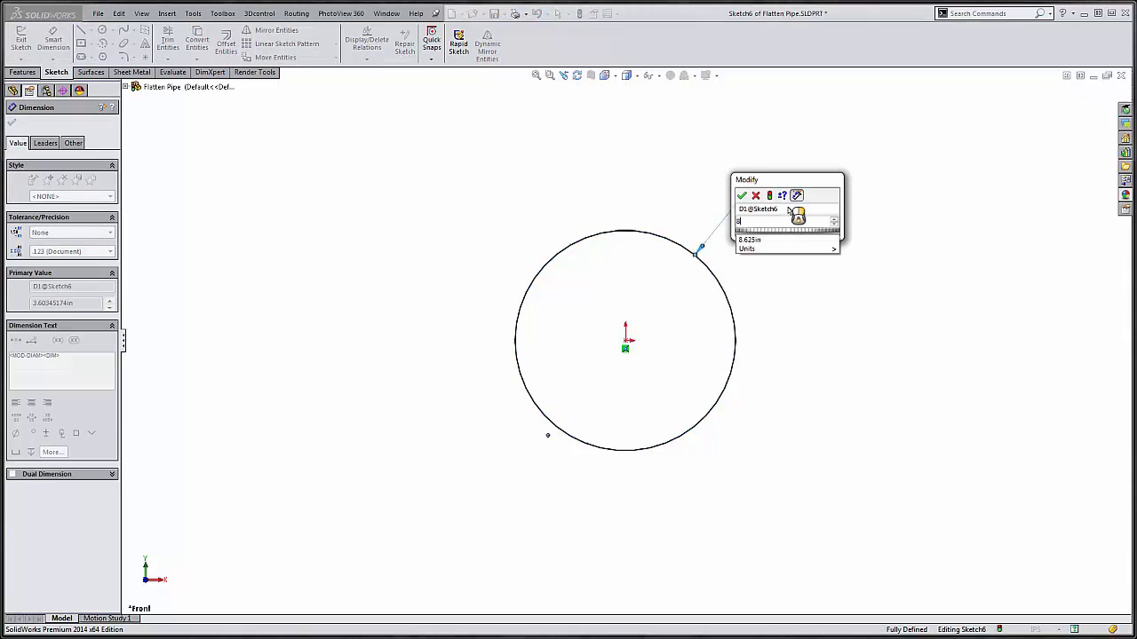
pyautogui.click(742, 195)
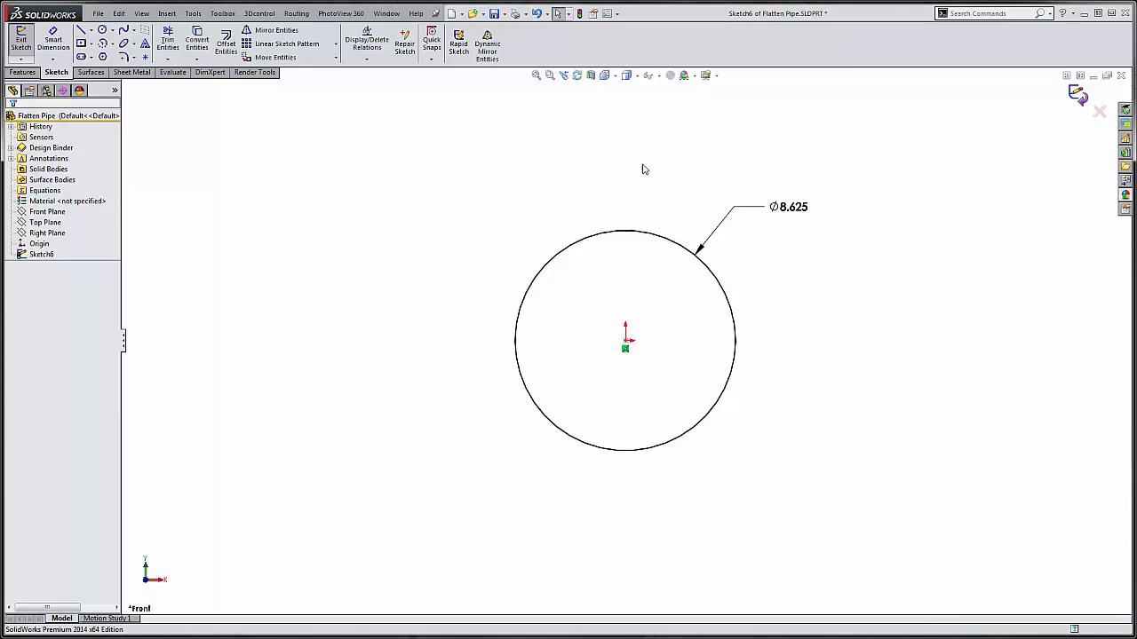
pyautogui.click(21, 39)
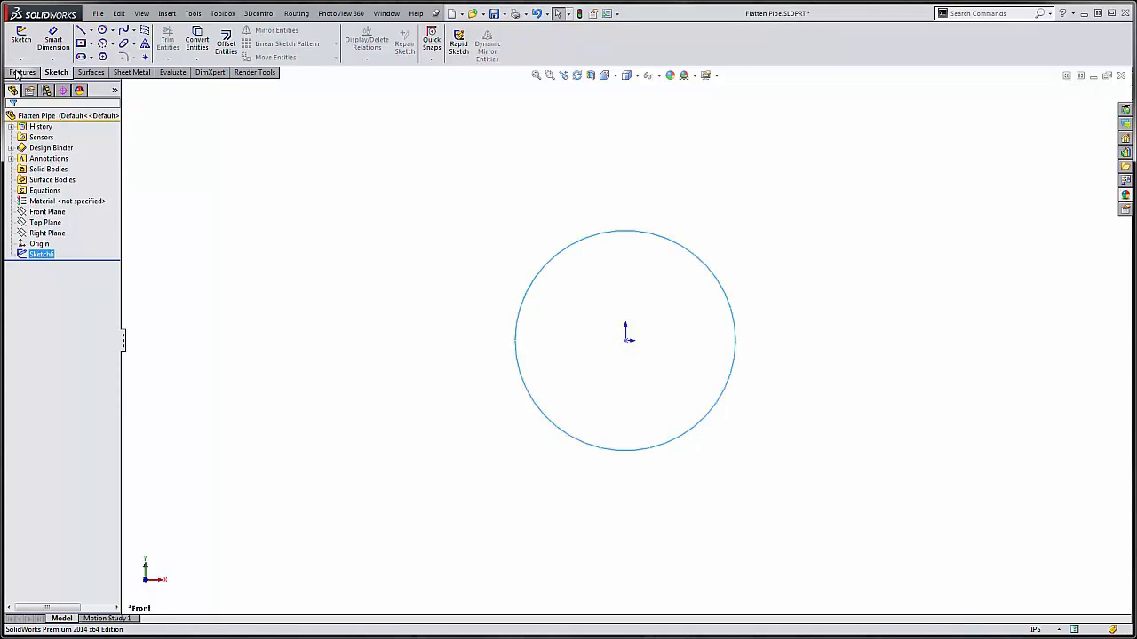
# - Extruded Boss/Base the circle as a Thin Feature into a long hollow pipe (Extrude-Thin3)
pyautogui.click(25, 39)
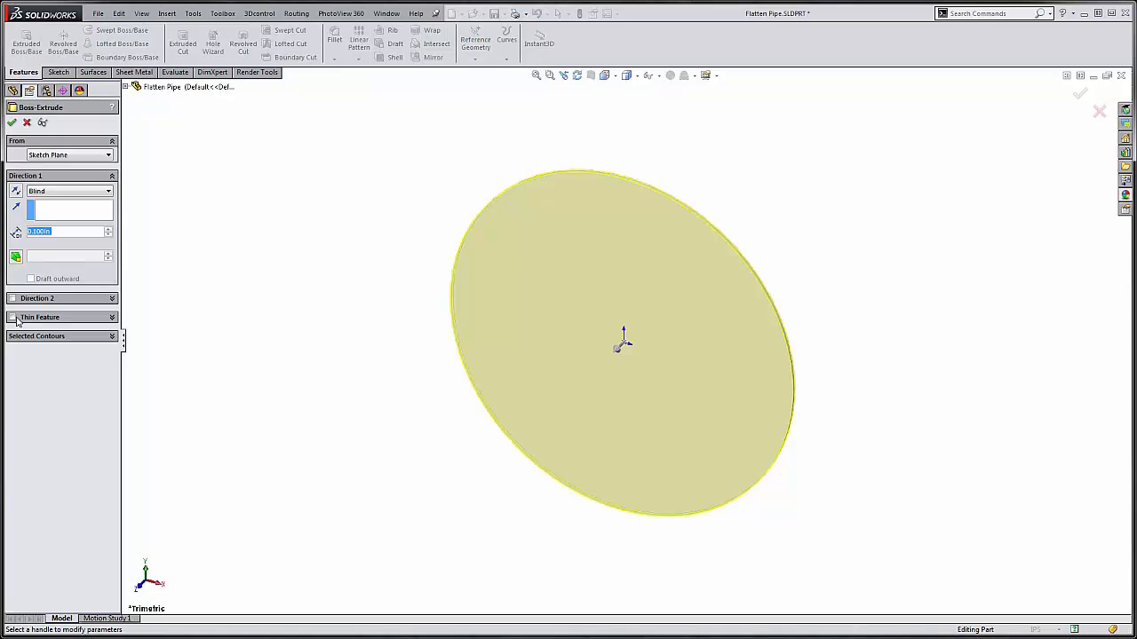
pyautogui.click(14, 316)
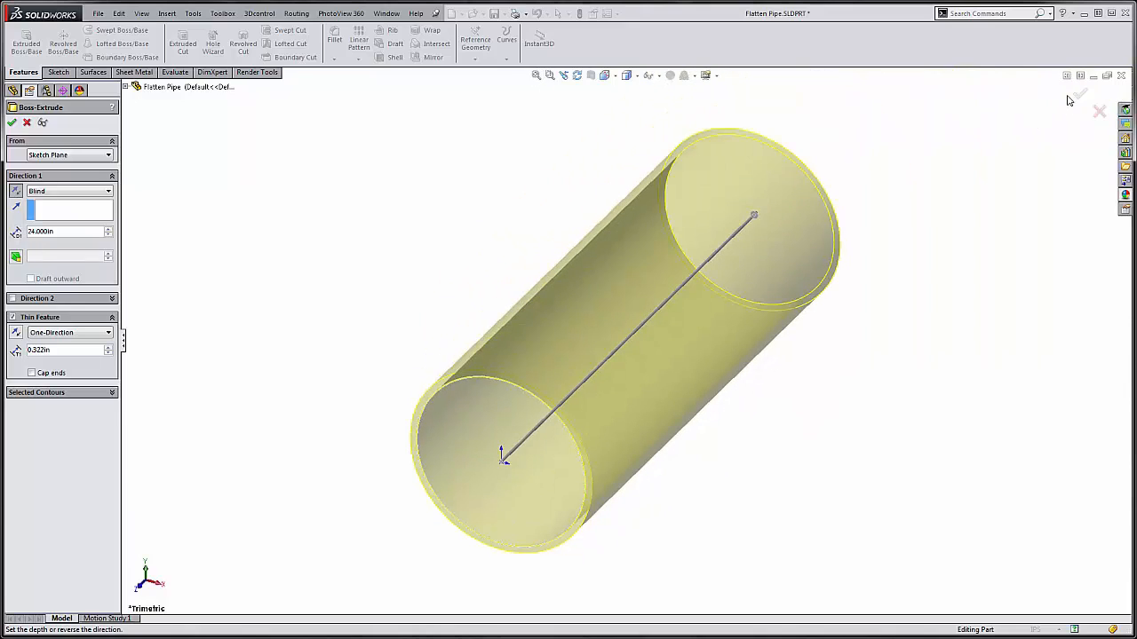
pyautogui.click(1076, 96)
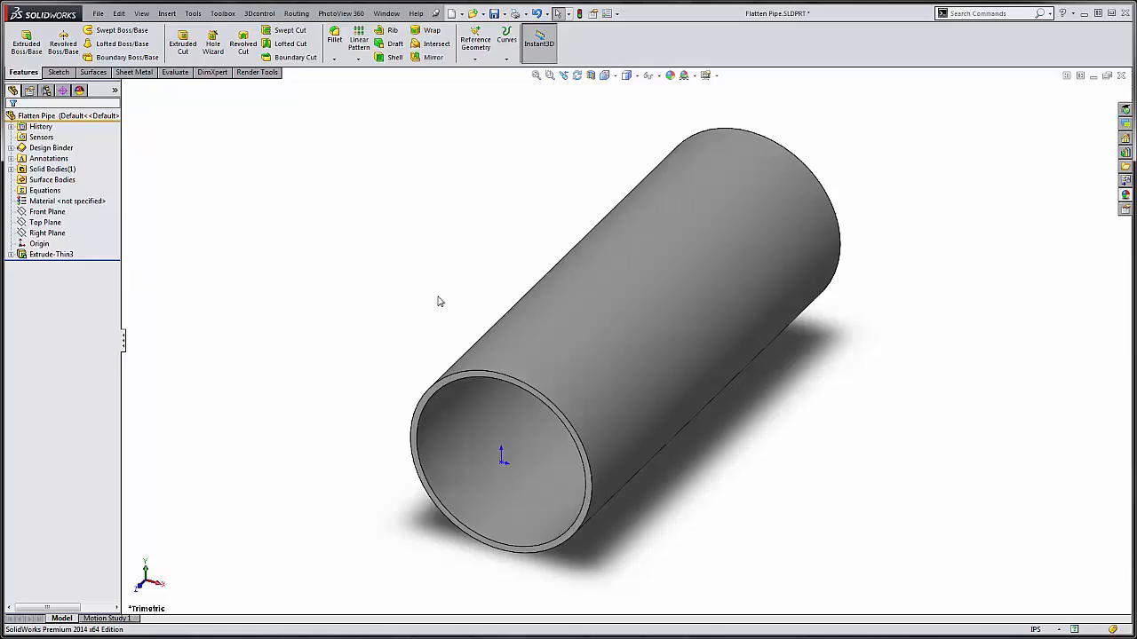
# - On the Top Plane sketch two lines from the centre with a tiny angle between them, ready for the cut
pyautogui.click(46, 222)
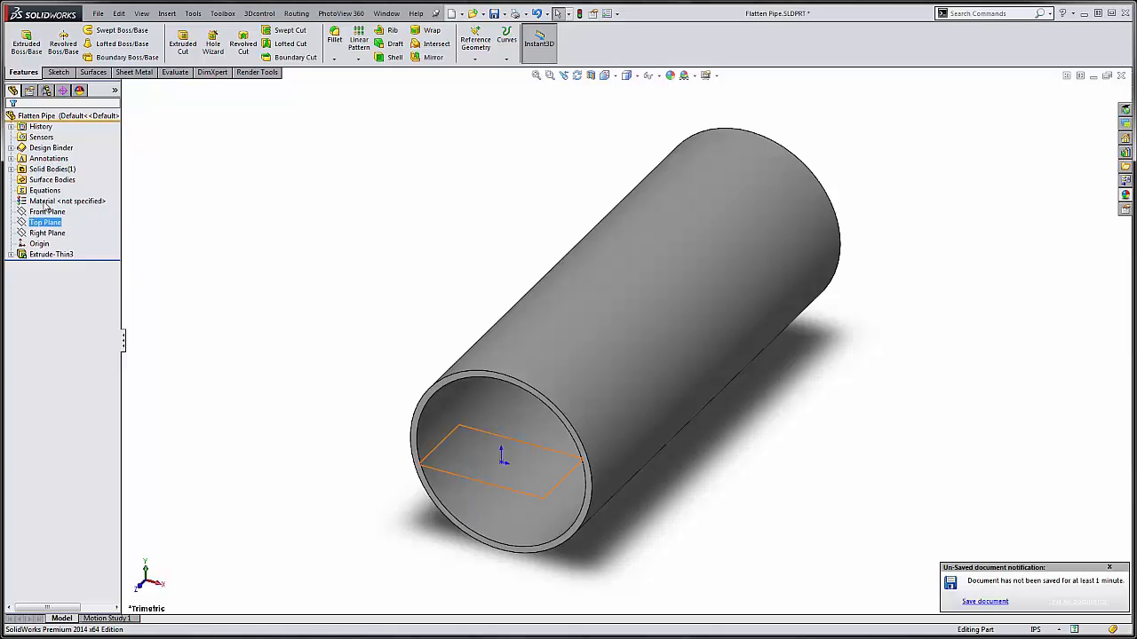
pyautogui.click(46, 212)
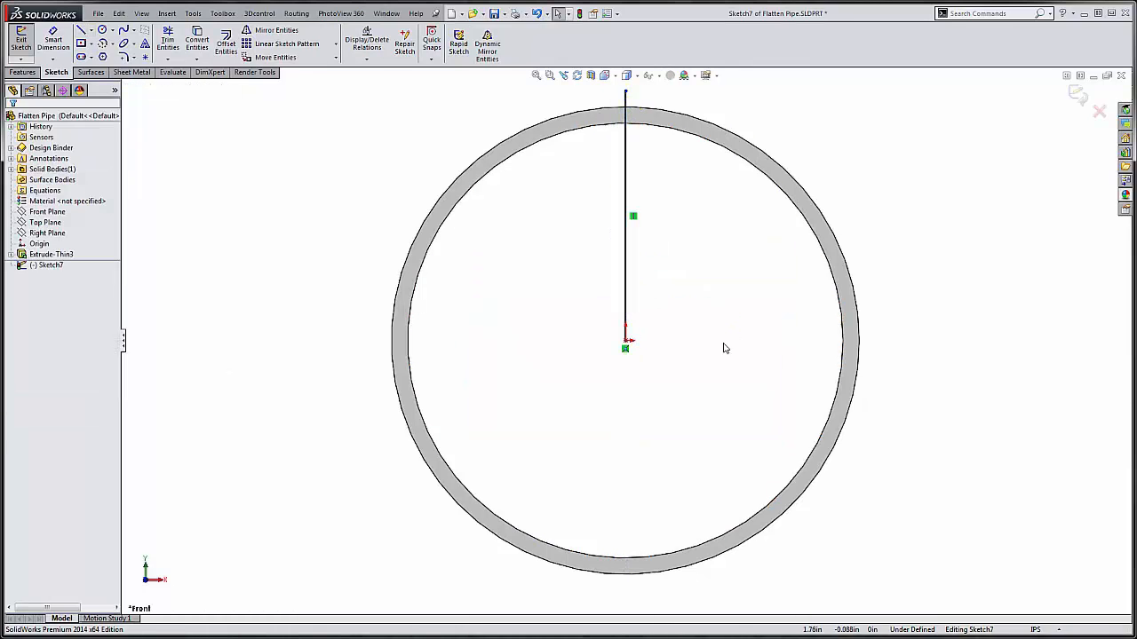
pyautogui.click(81, 30)
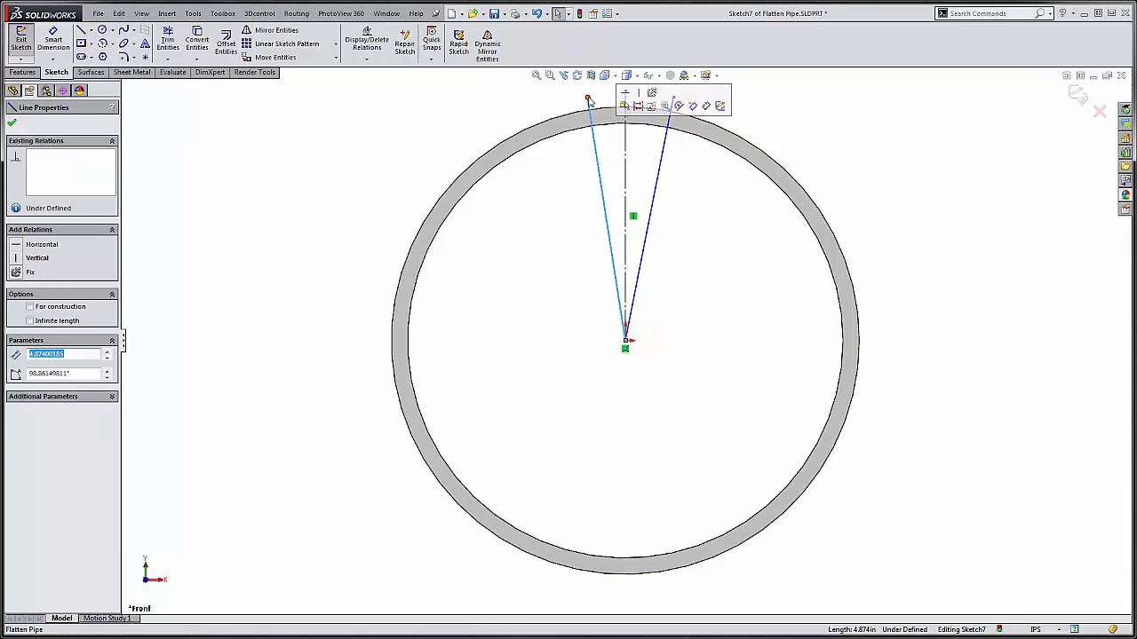
pyautogui.click(673, 100)
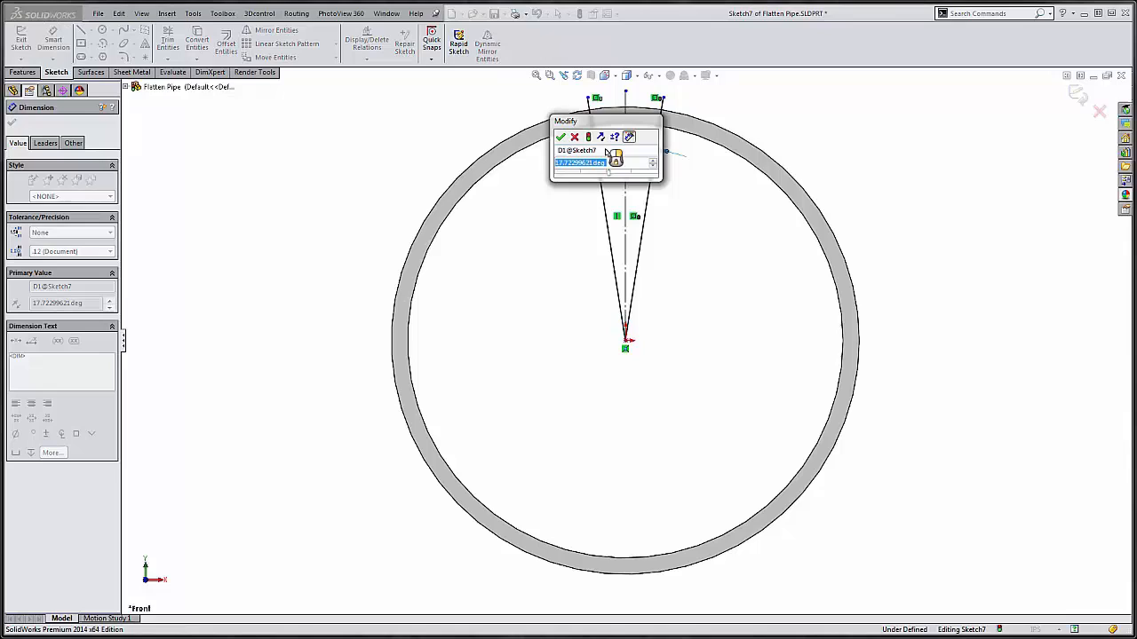
pyautogui.write('1.6607')
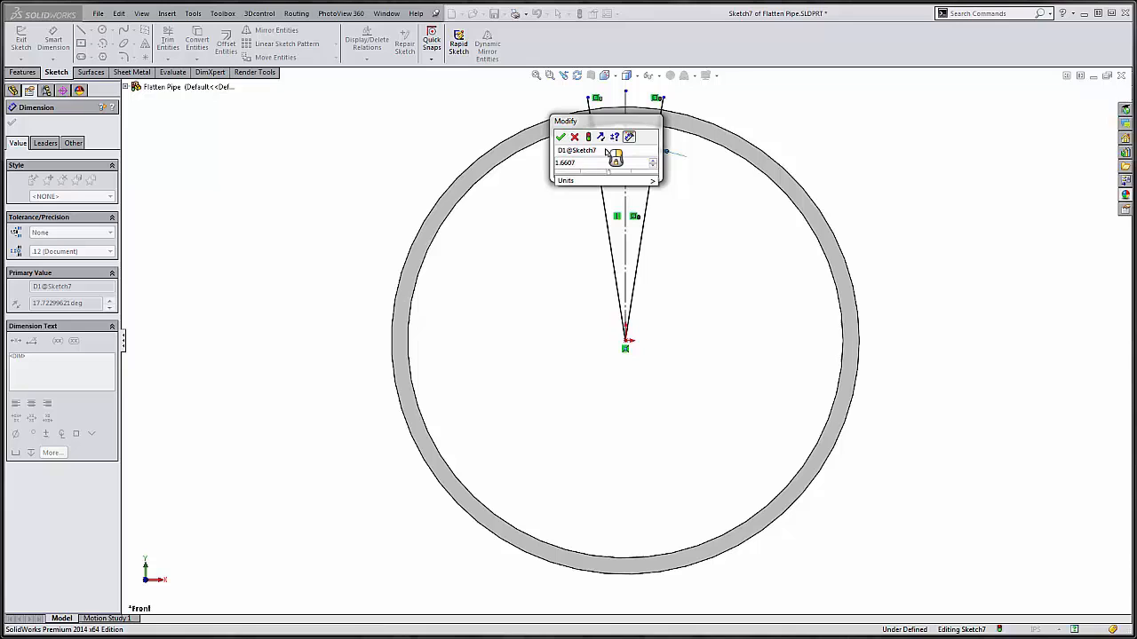
pyautogui.click(562, 137)
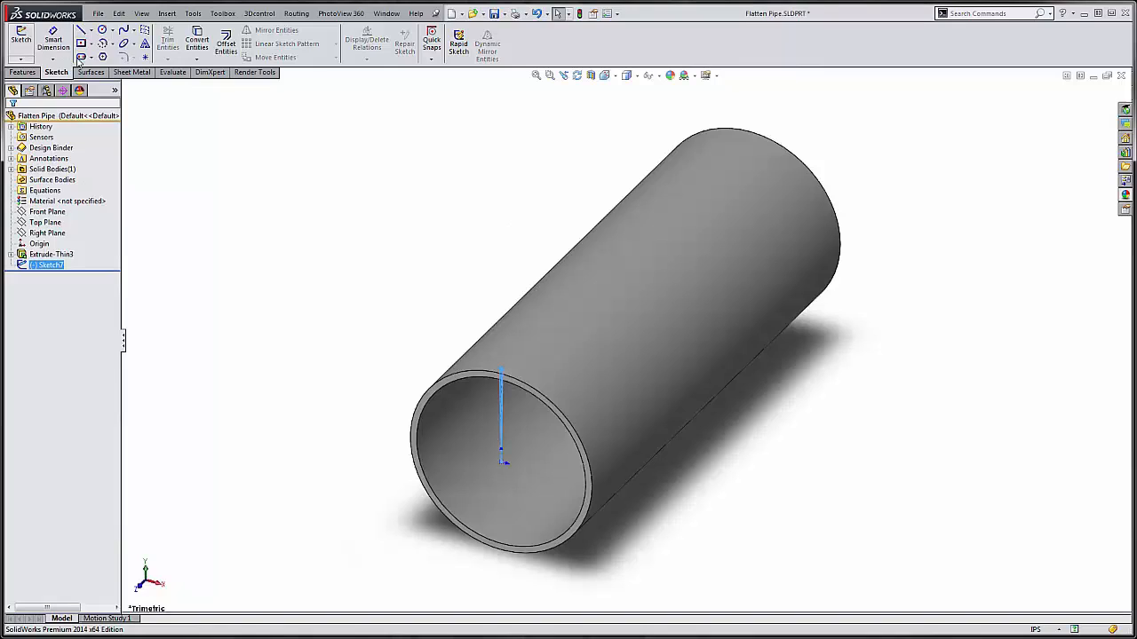
pyautogui.click(181, 43)
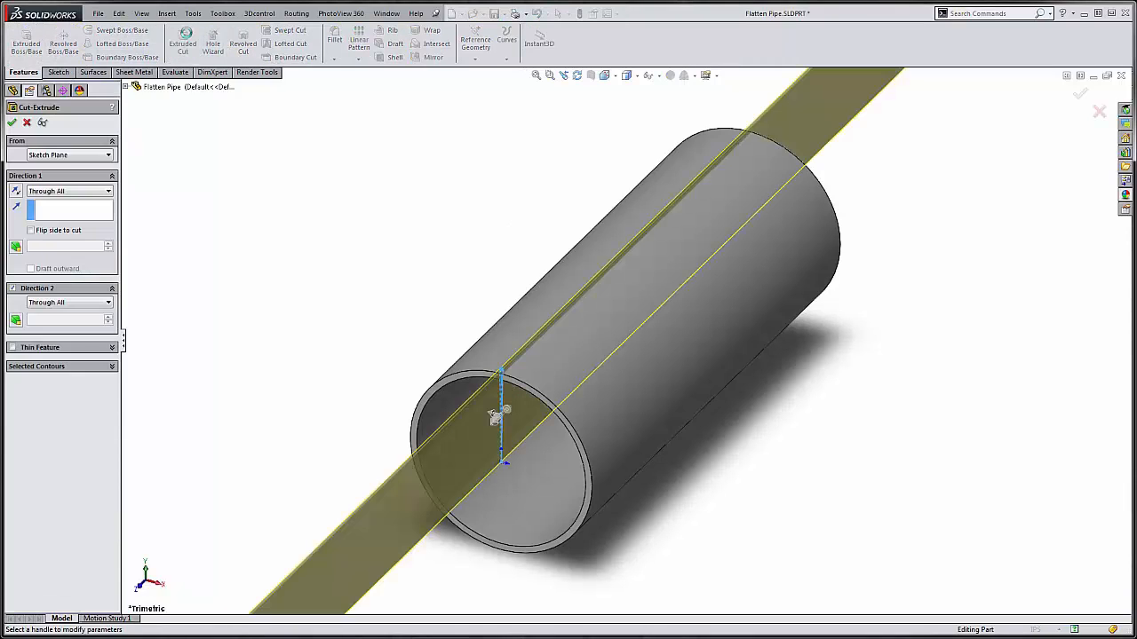
pyautogui.click(32, 231)
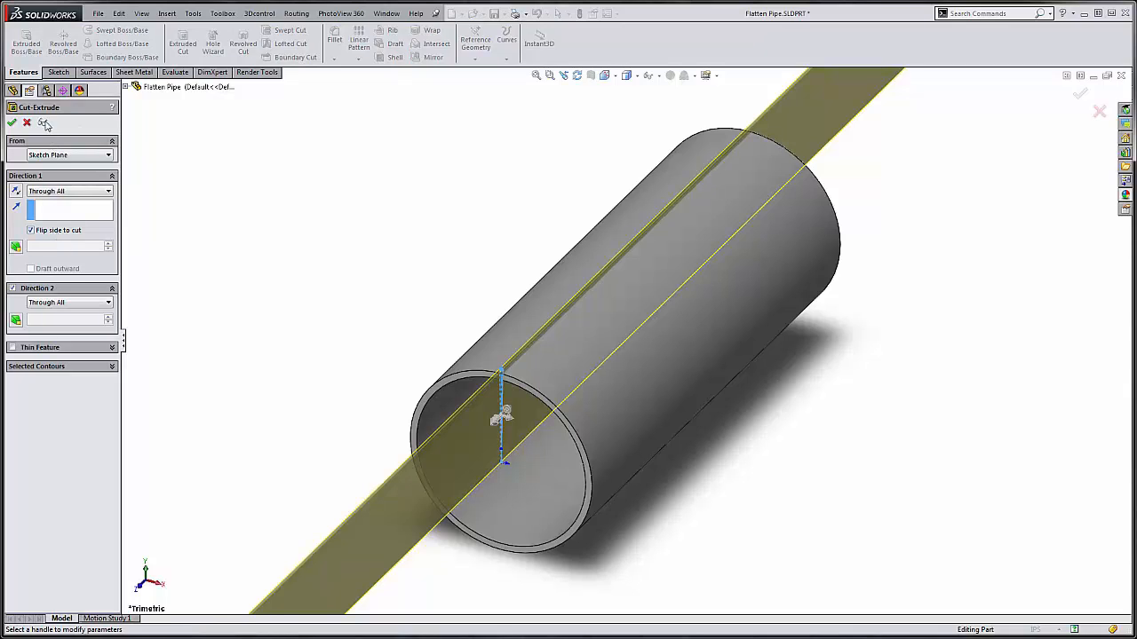
pyautogui.click(42, 122)
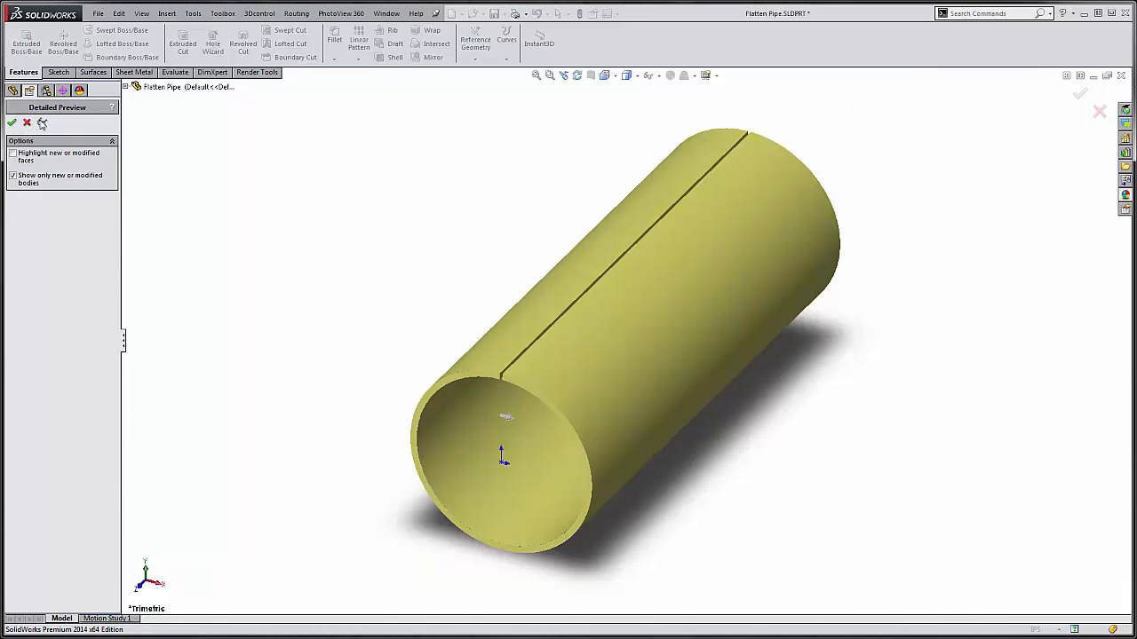
pyautogui.click(12, 122)
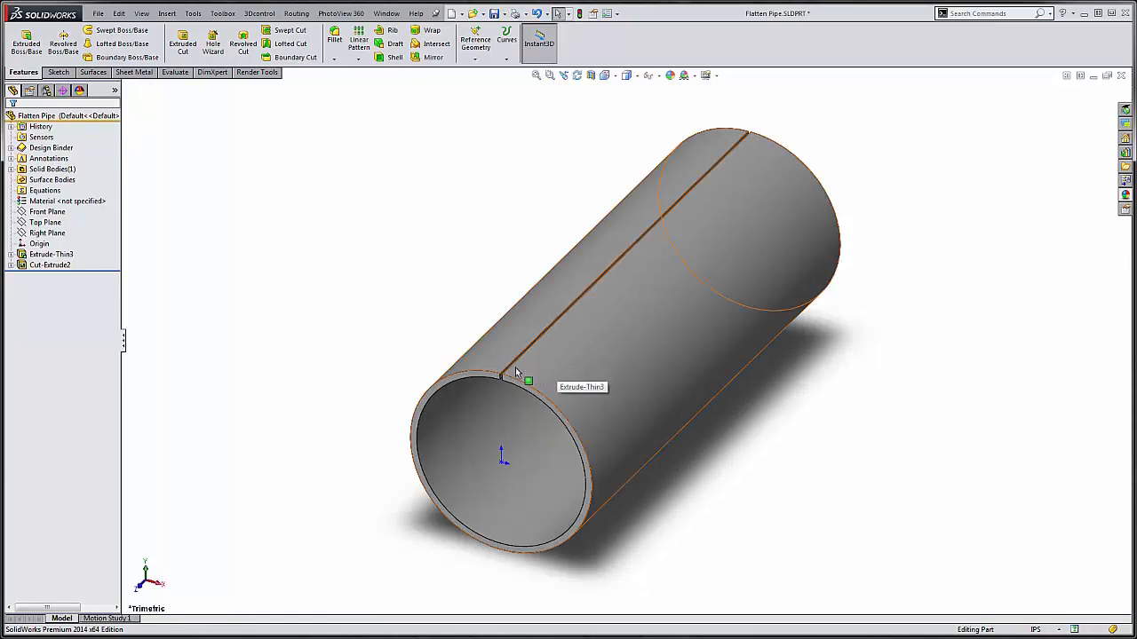
pyautogui.moveTo(554, 332)
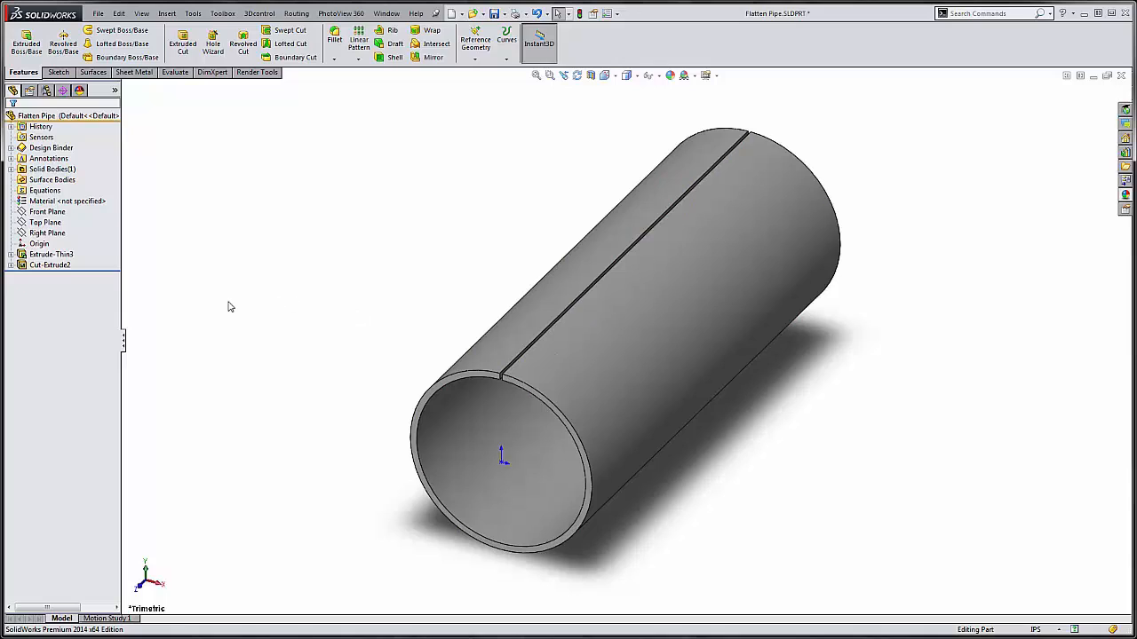
pyautogui.moveTo(210, 110)
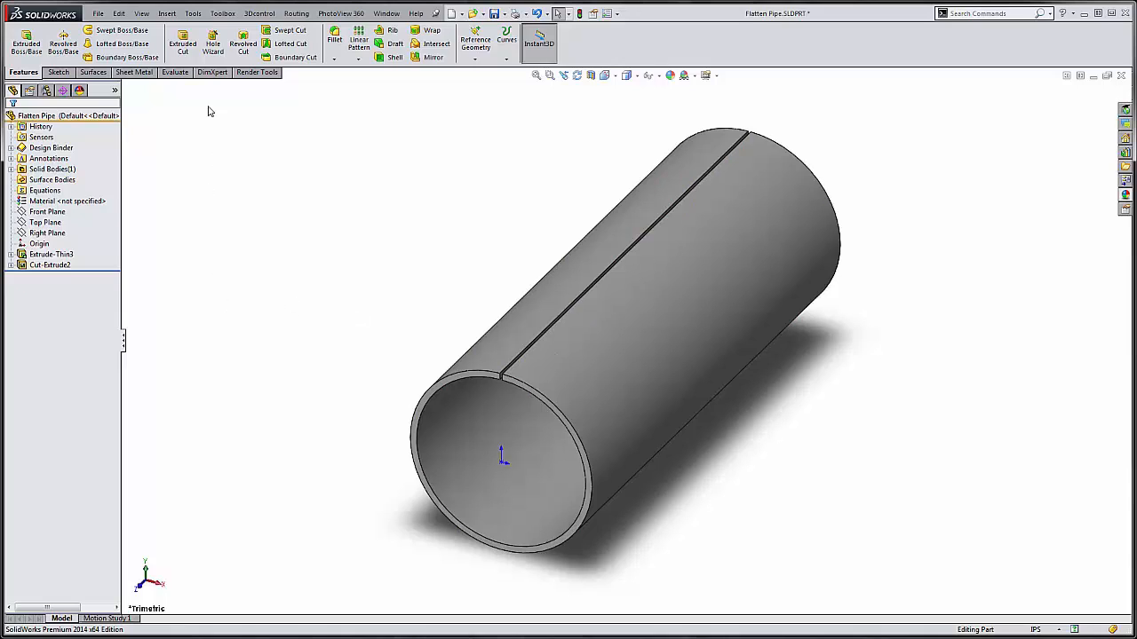
# - Use Insert Bends with the gap edge as fixed edge to make the pipe a sheet-metal part
pyautogui.click(133, 71)
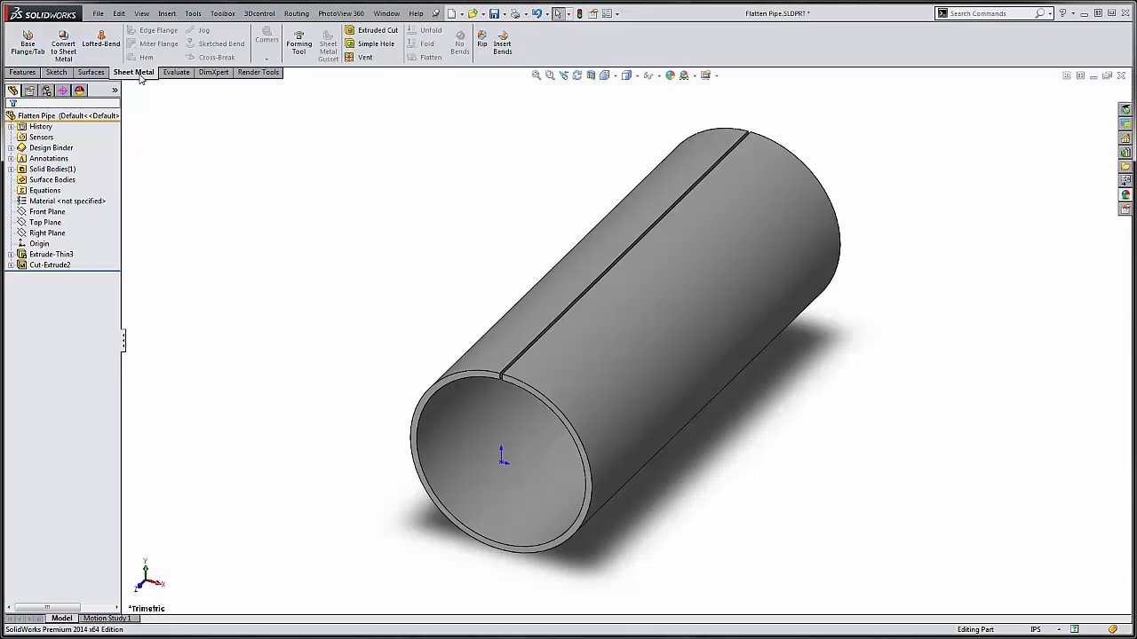
pyautogui.click(500, 44)
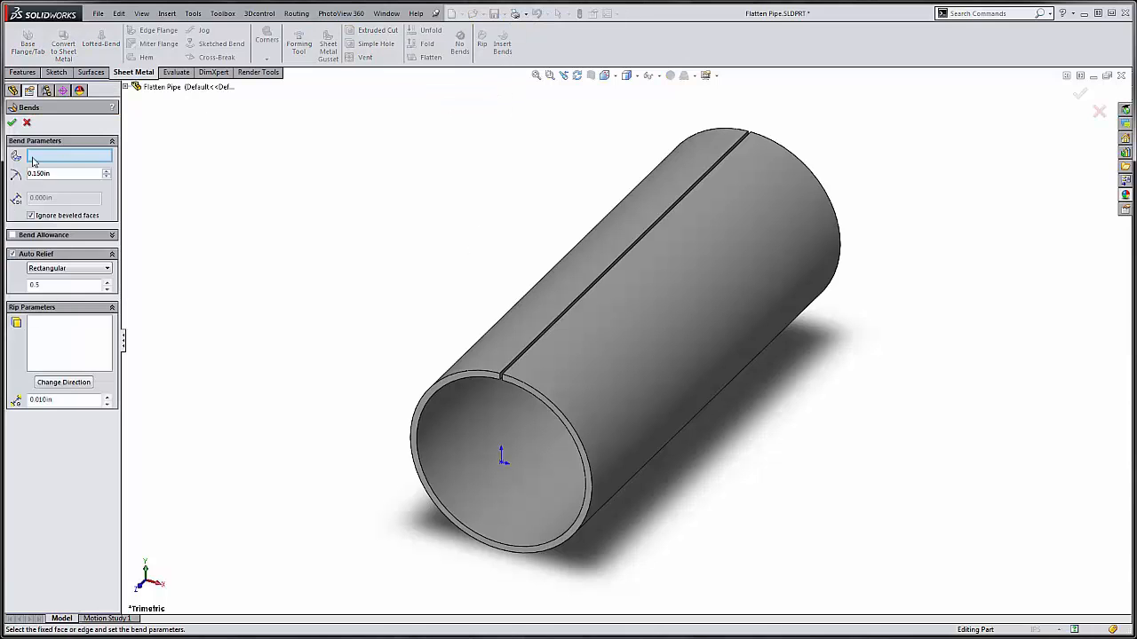
pyautogui.moveTo(505, 359)
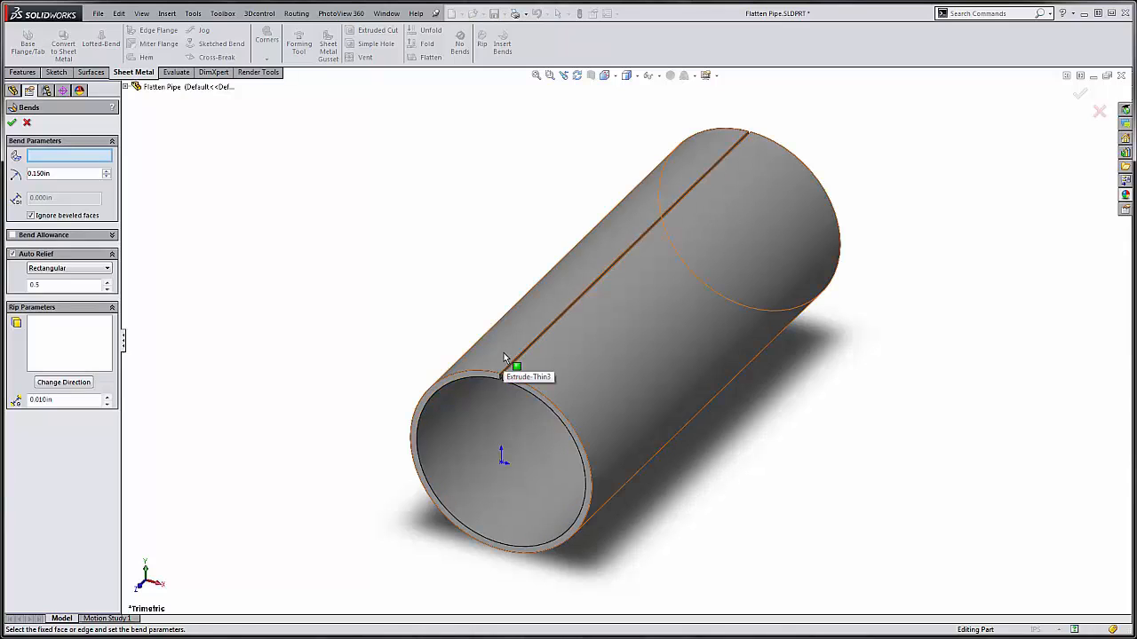
pyautogui.moveTo(519, 351)
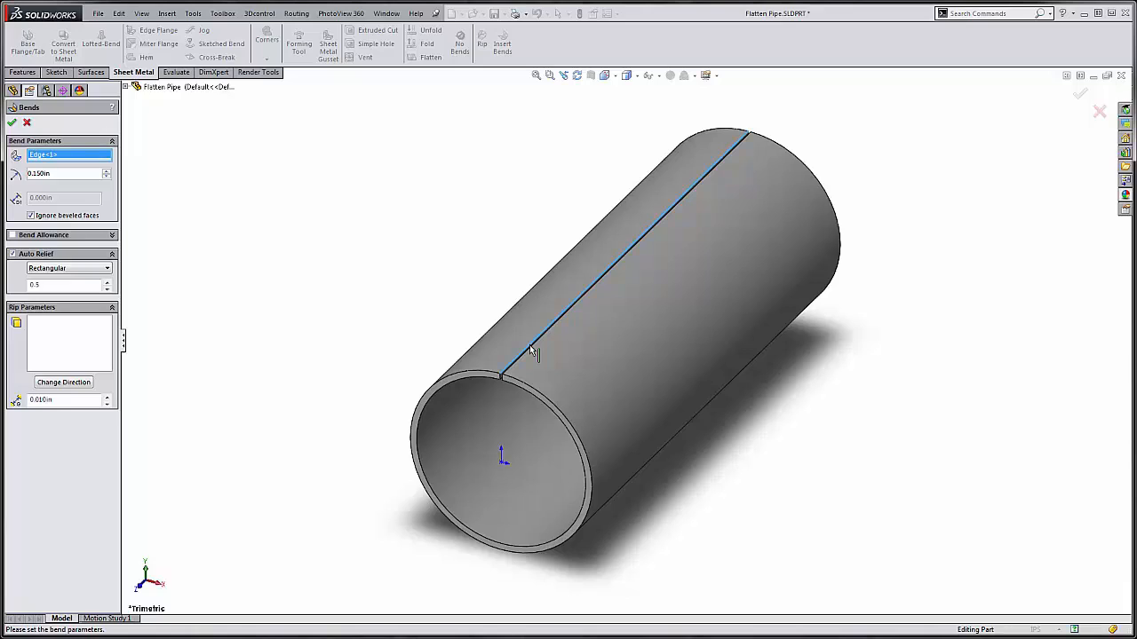
pyautogui.moveTo(362, 274)
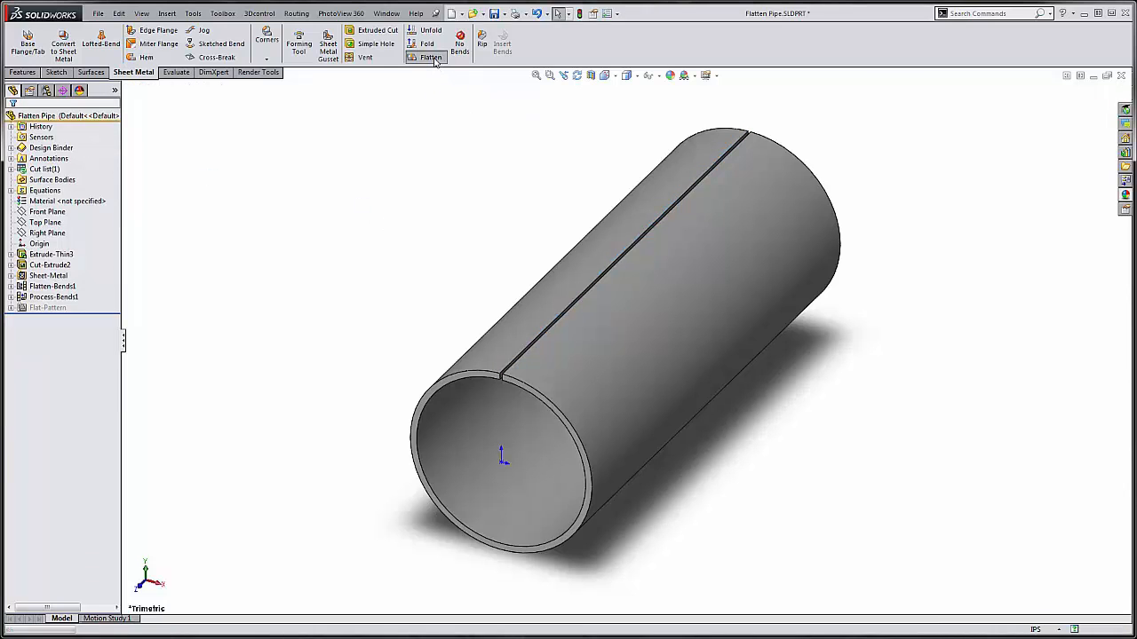
pyautogui.click(430, 57)
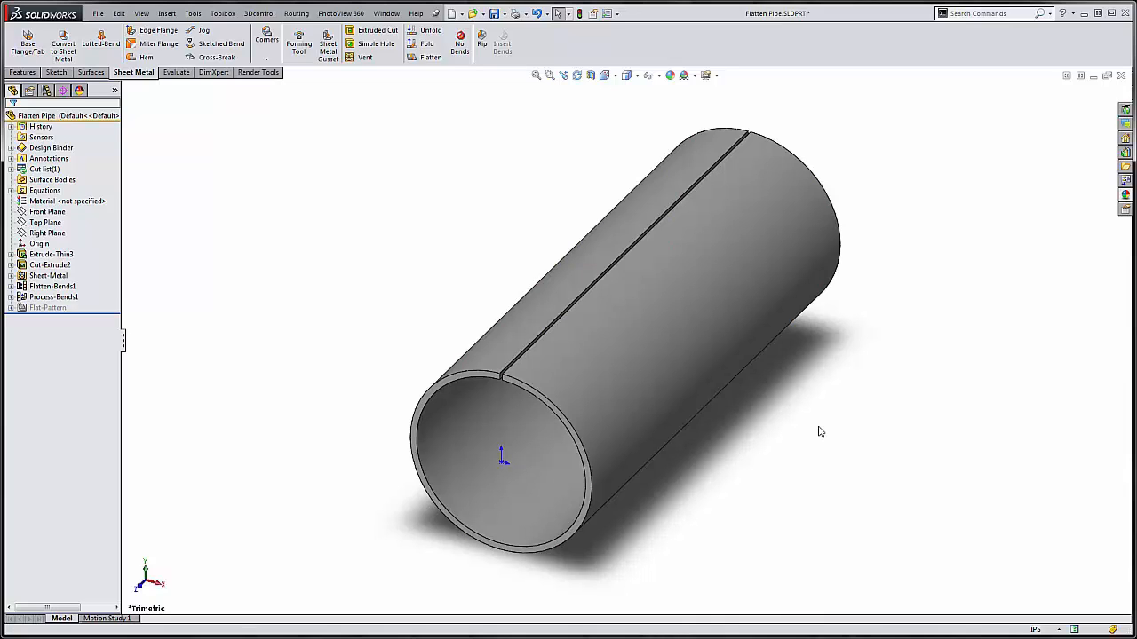
# - Sketch the circular cope profile on the Right Plane
pyautogui.click(46, 232)
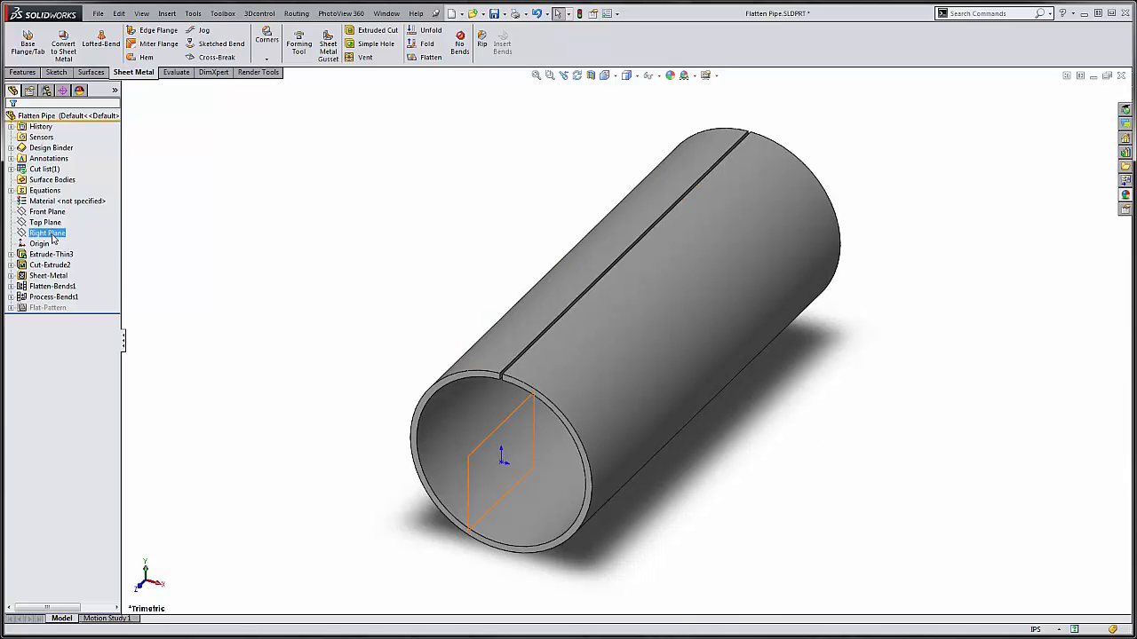
pyautogui.click(46, 233)
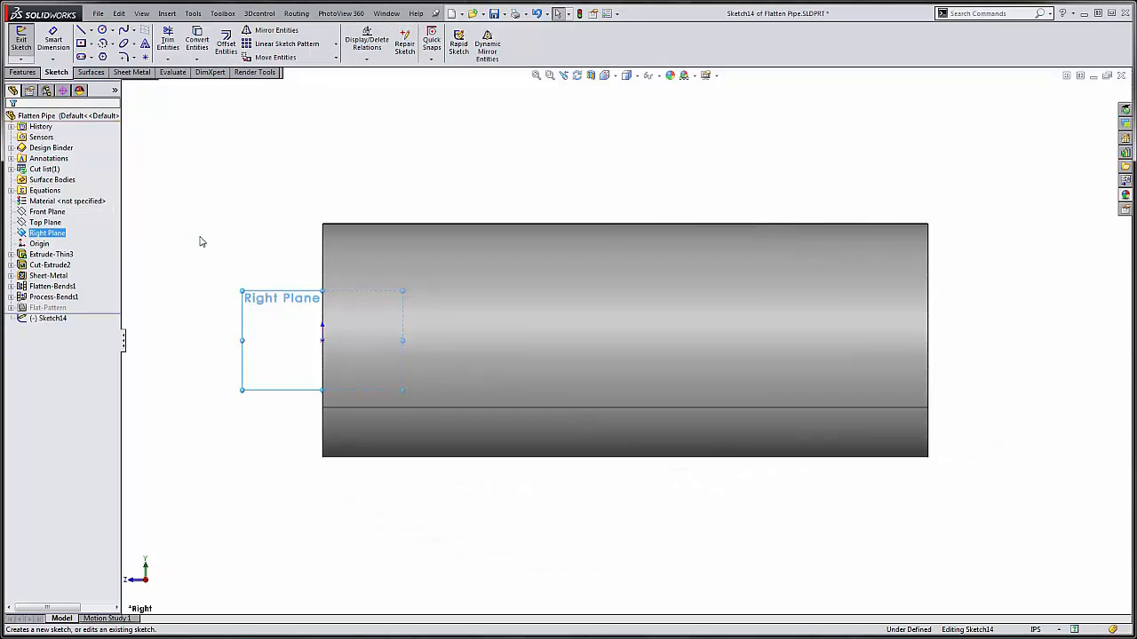
pyautogui.click(81, 29)
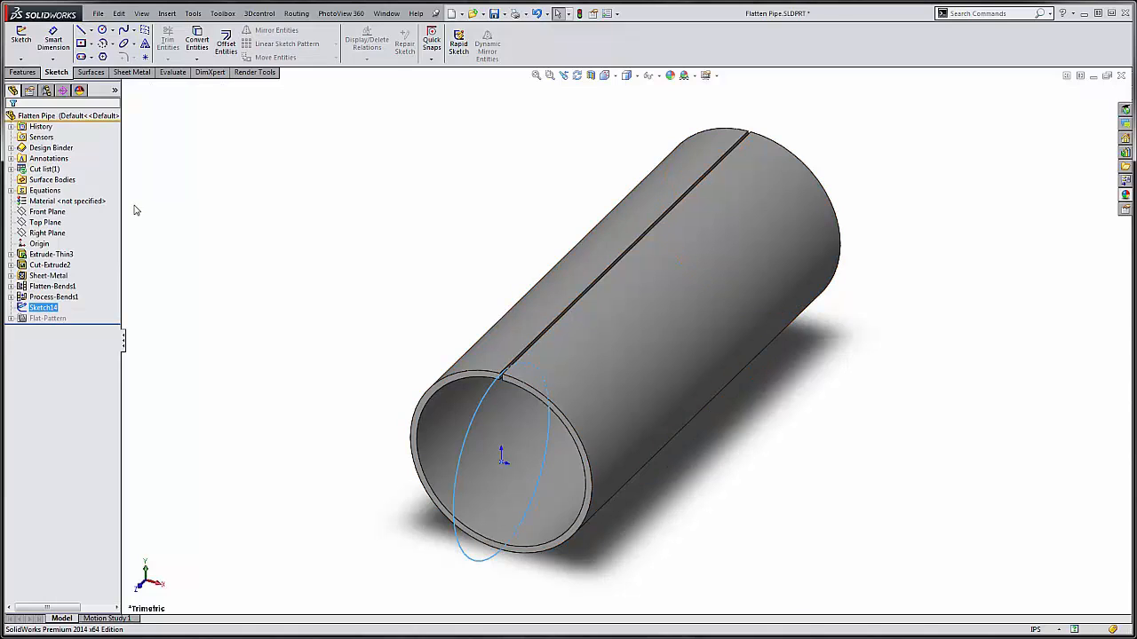
# - Extruded Cut the circle Through All - Both to trim the pipe end (Cut-Extrude3)
pyautogui.click(24, 71)
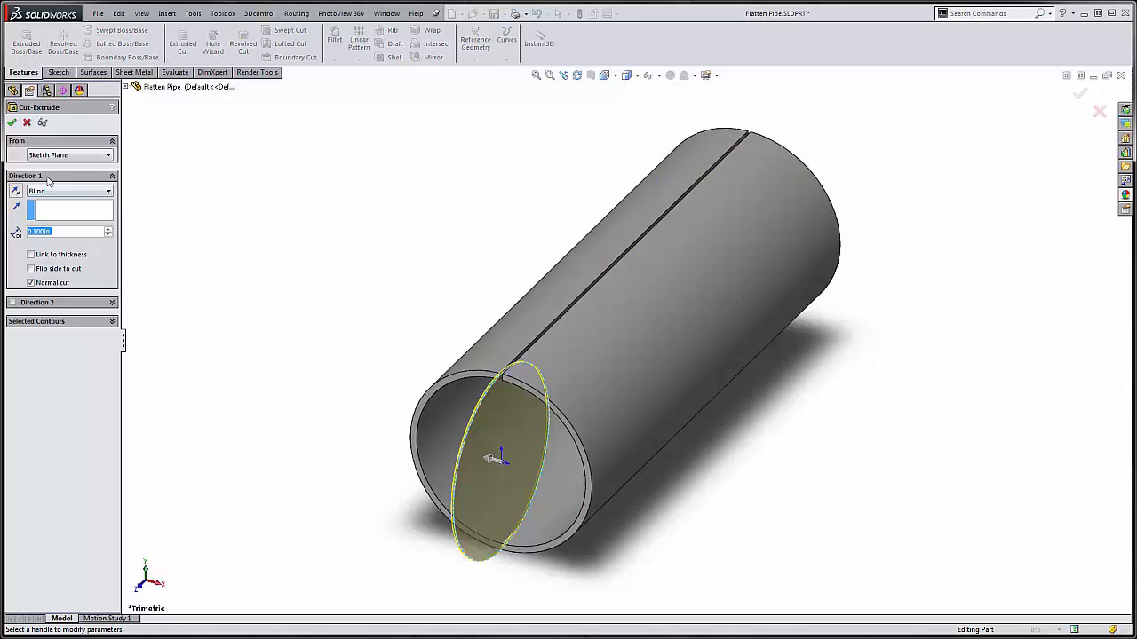
pyautogui.click(67, 190)
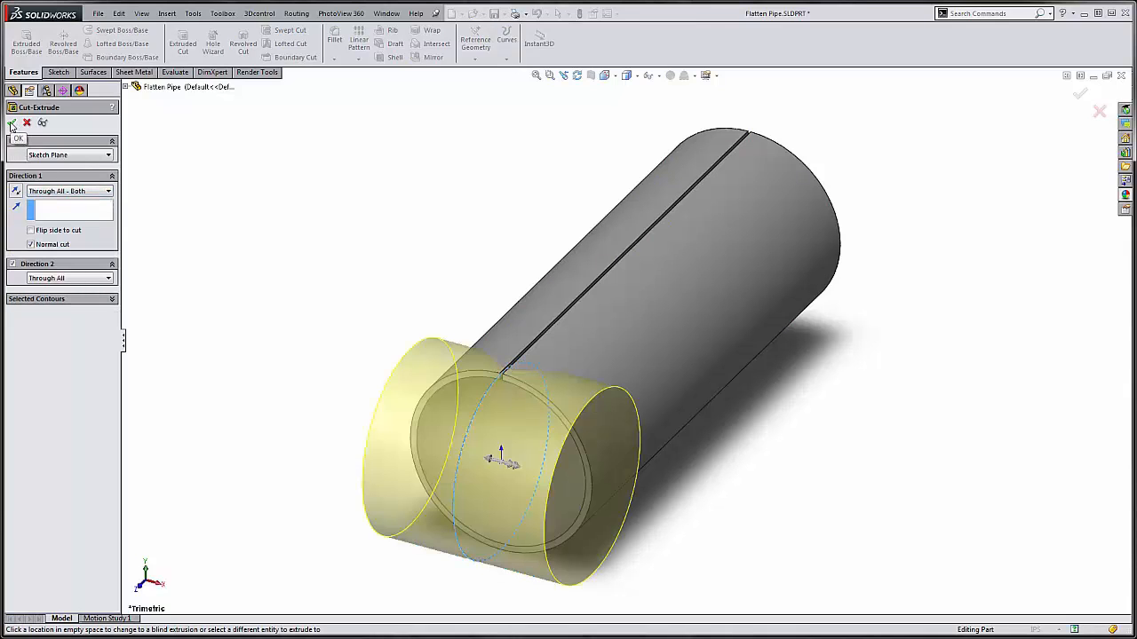
pyautogui.click(18, 139)
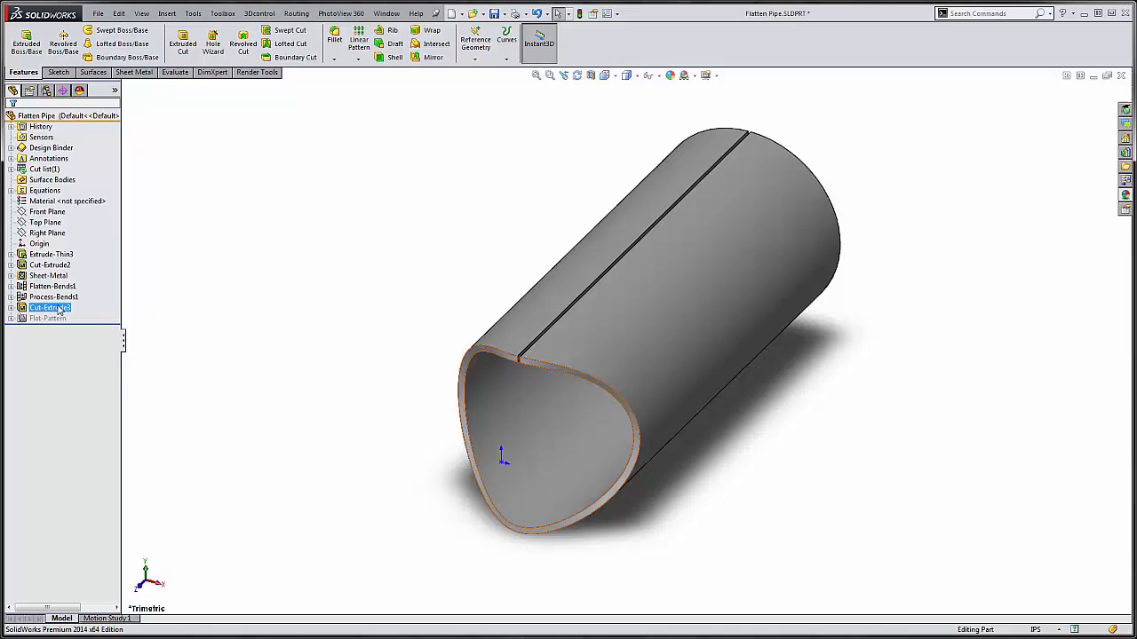
pyautogui.click(48, 318)
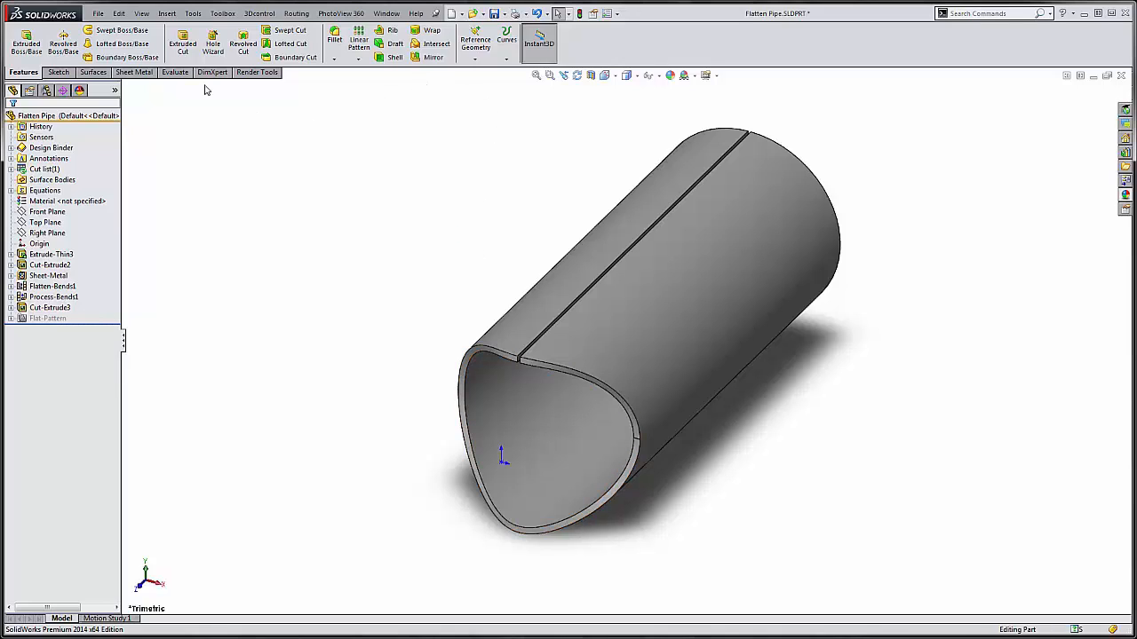
# - Flatten the coped sheet-metal pipe into a flat plate with a wavy edge
pyautogui.click(135, 71)
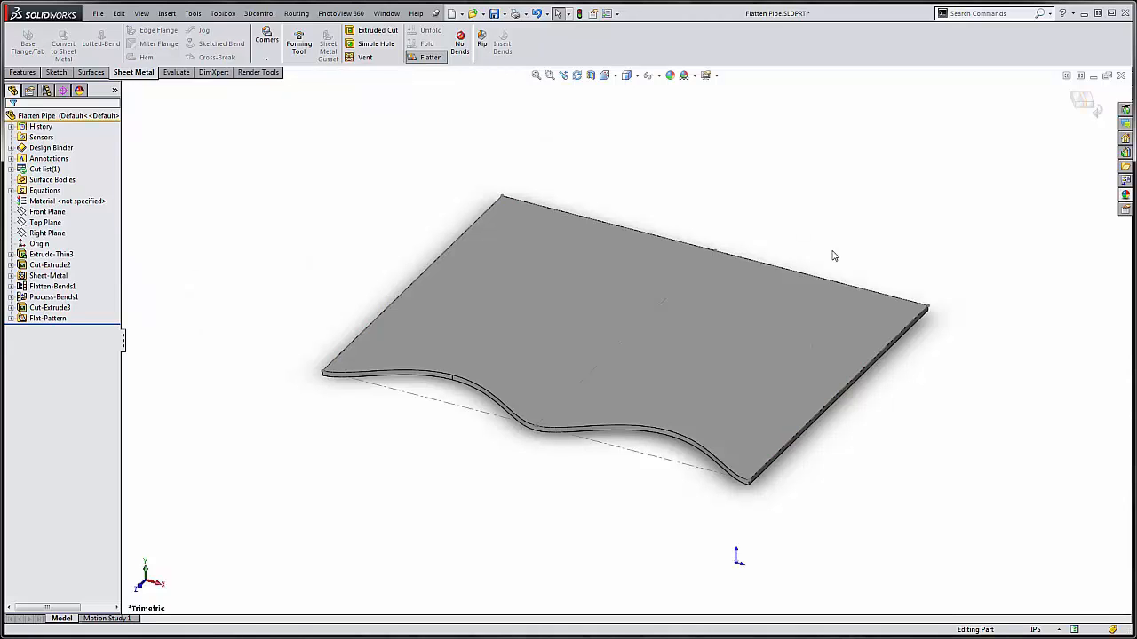
pyautogui.moveTo(721, 188)
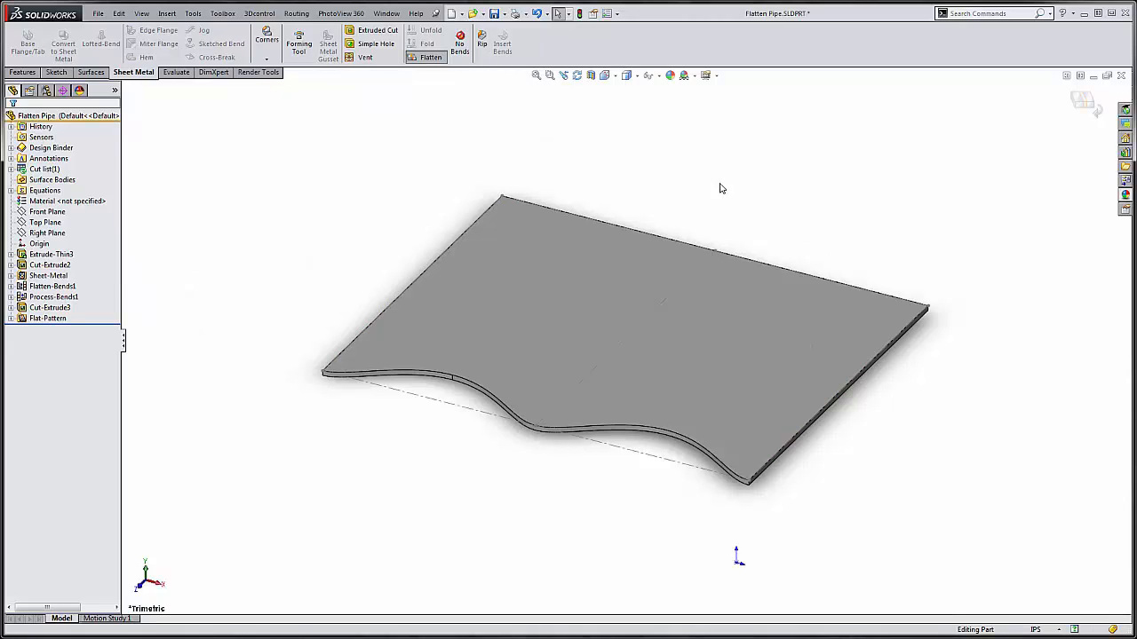